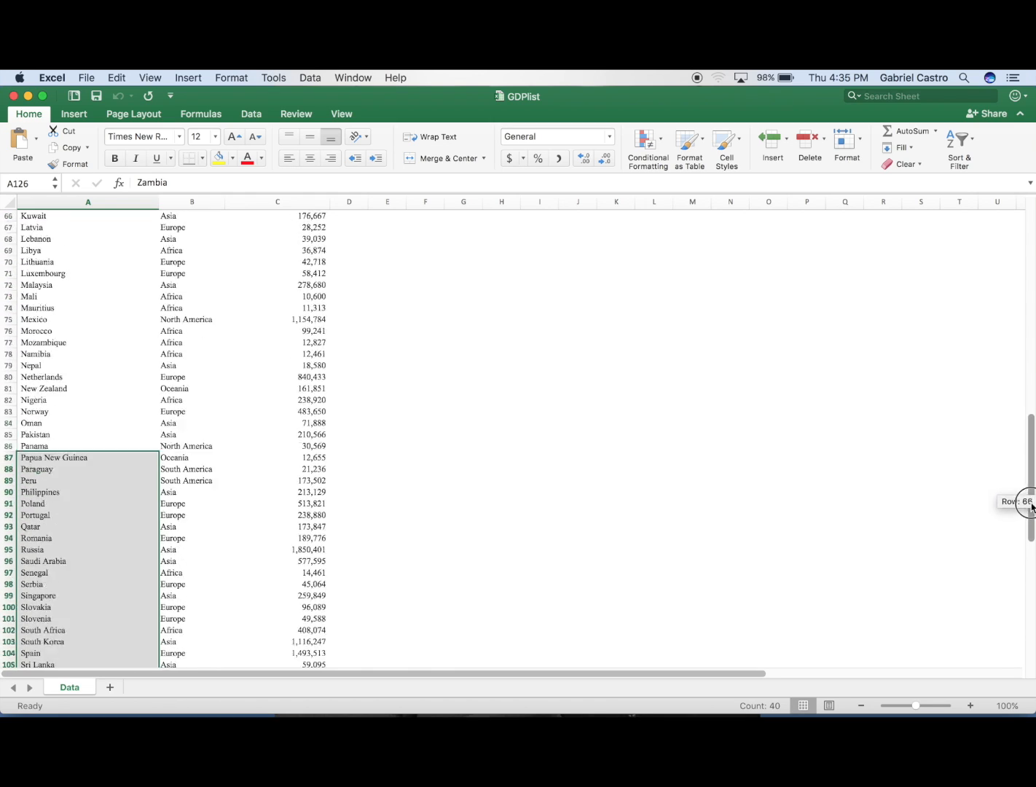
# Step: Scroll back to the top of the GDP list to view the selected forty country names
pyautogui.scroll(3)
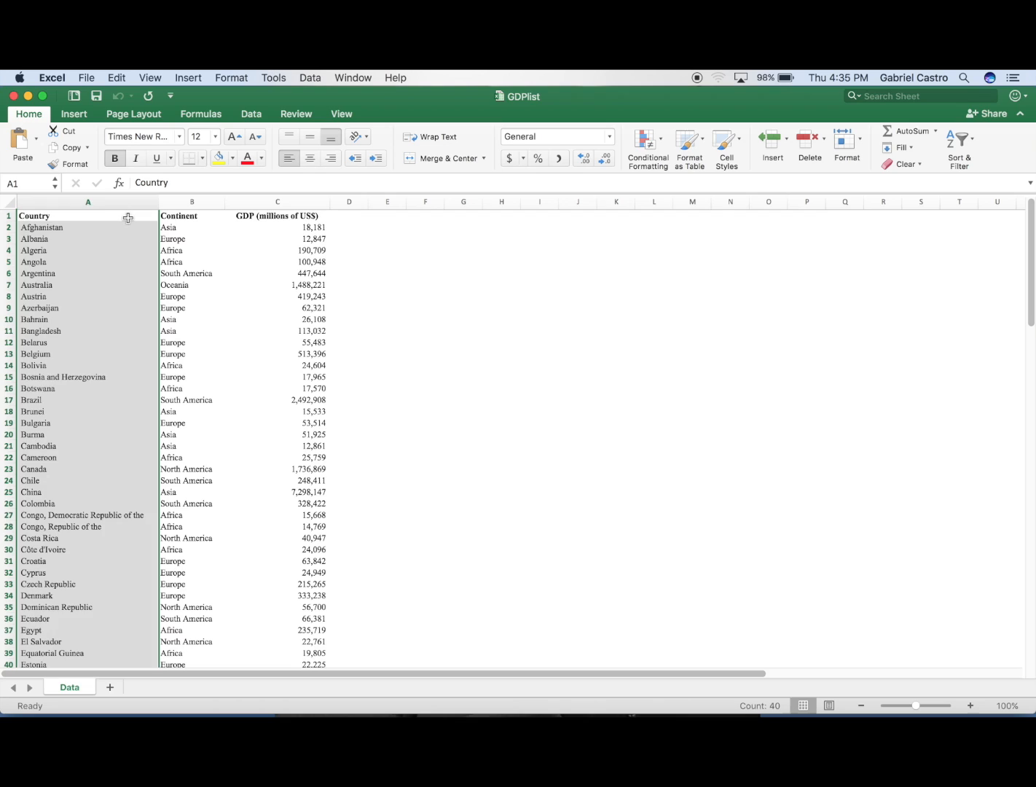
# Step: Select the whole GDP table A1:C126, from the Country header down to Zambia
pyautogui.click(88, 201)
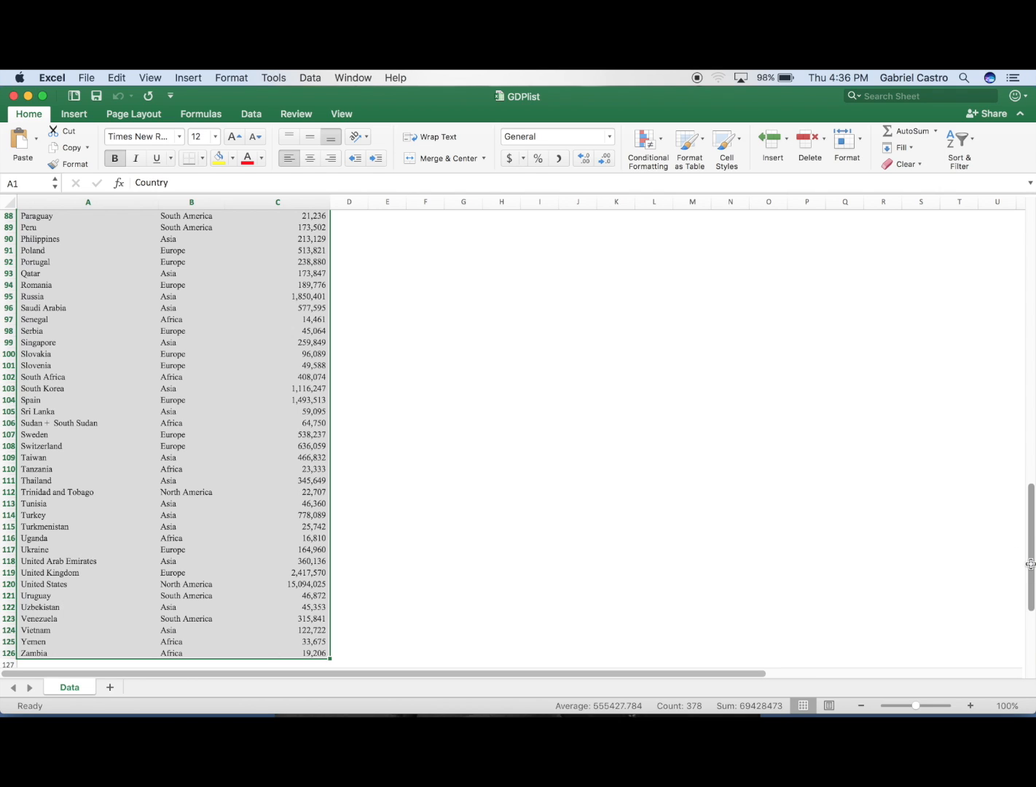
# Step: Paste repeated copies of the Country, Continent and GDP table into the columns to the right
pyautogui.scroll(3)
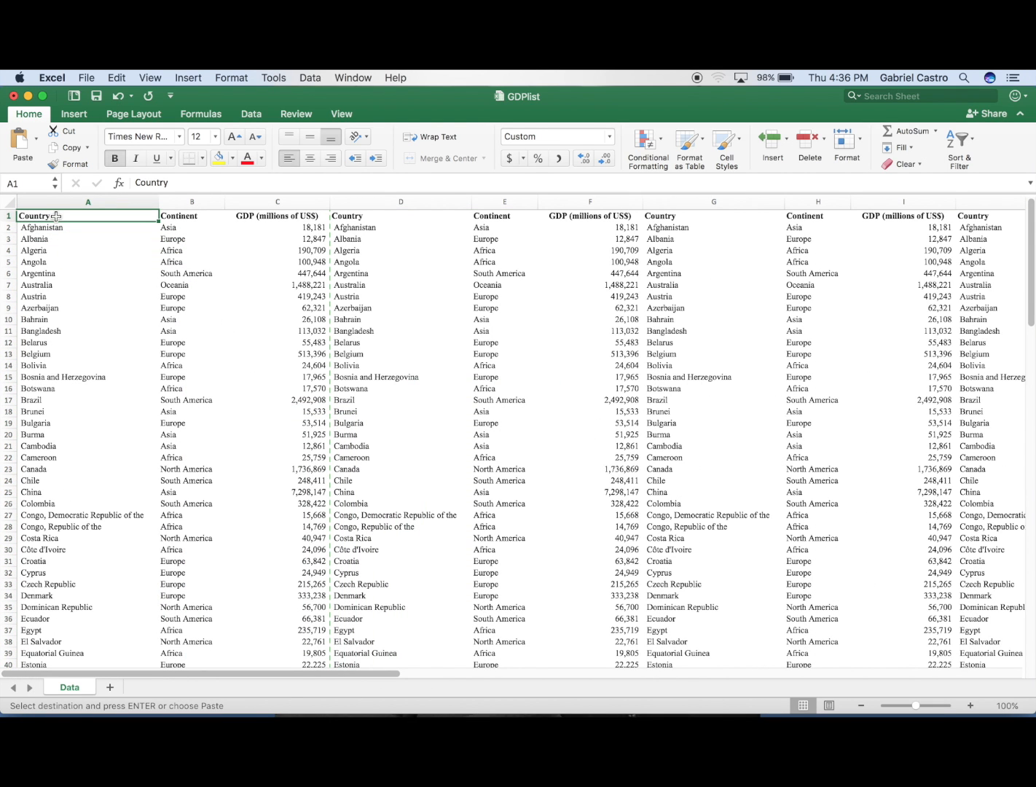
# Step: Select the header row A1:O1 across all five table copies and scroll right to view it
pyautogui.click(557, 135)
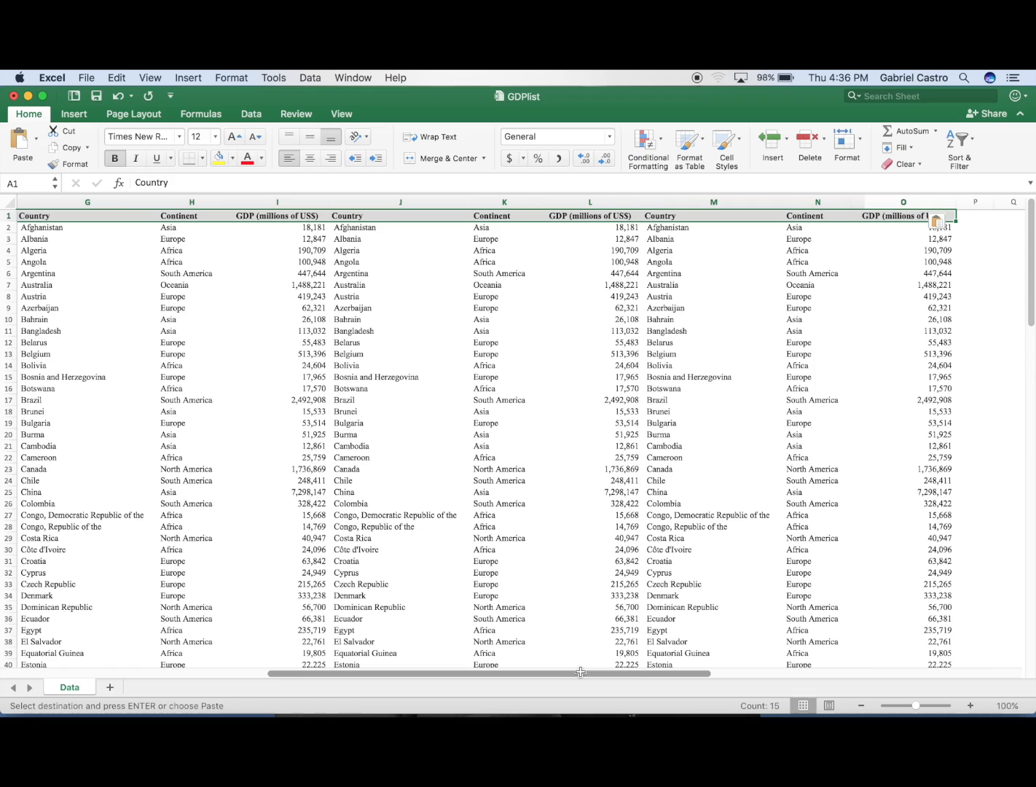
pyautogui.moveTo(578, 673); pyautogui.dragTo(639, 673)
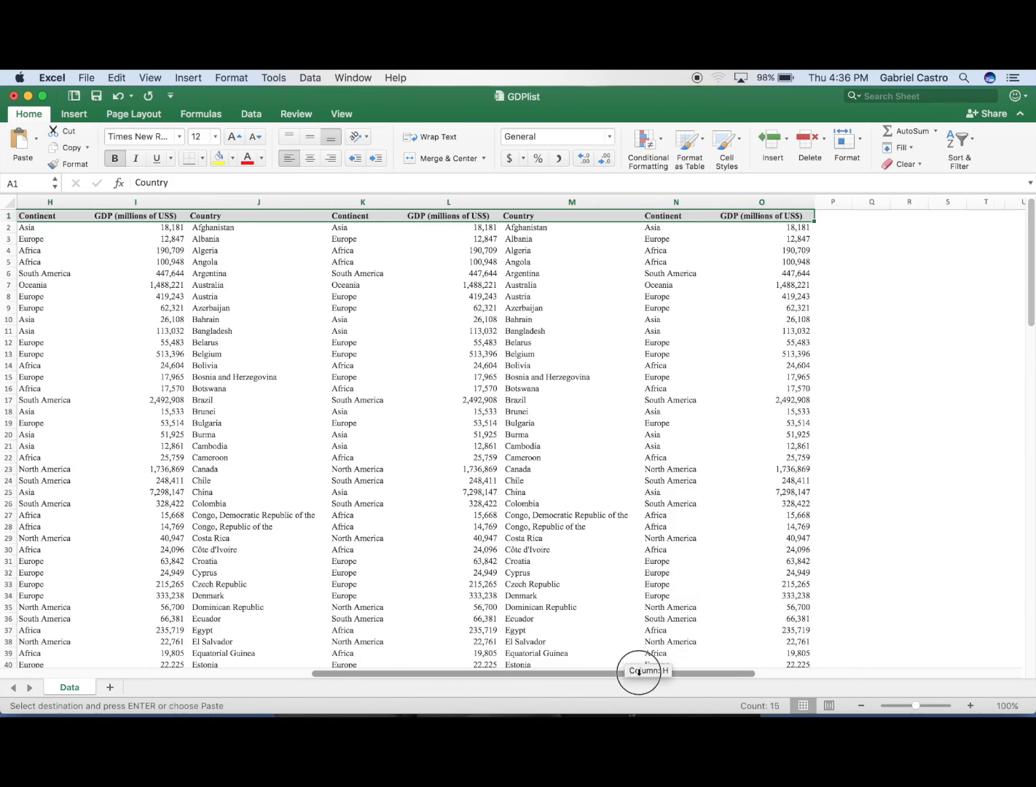